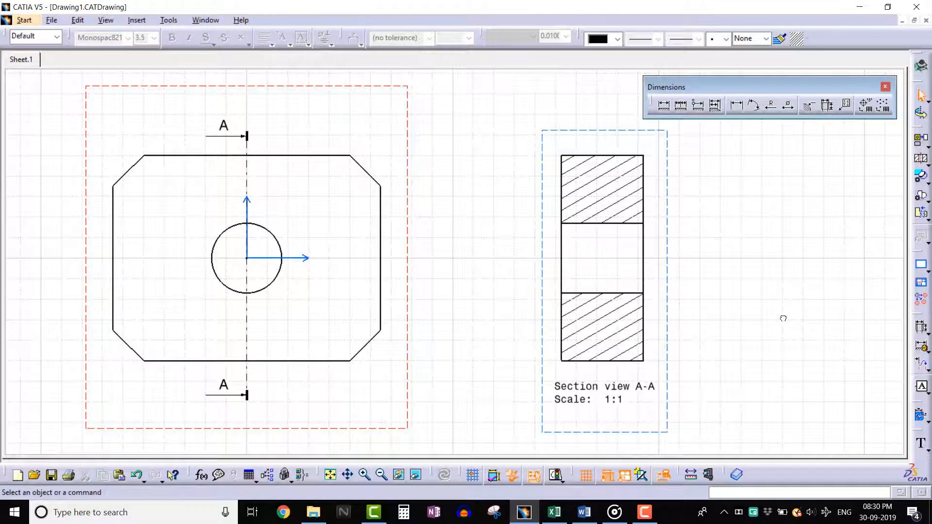
pyautogui.moveTo(826, 104)
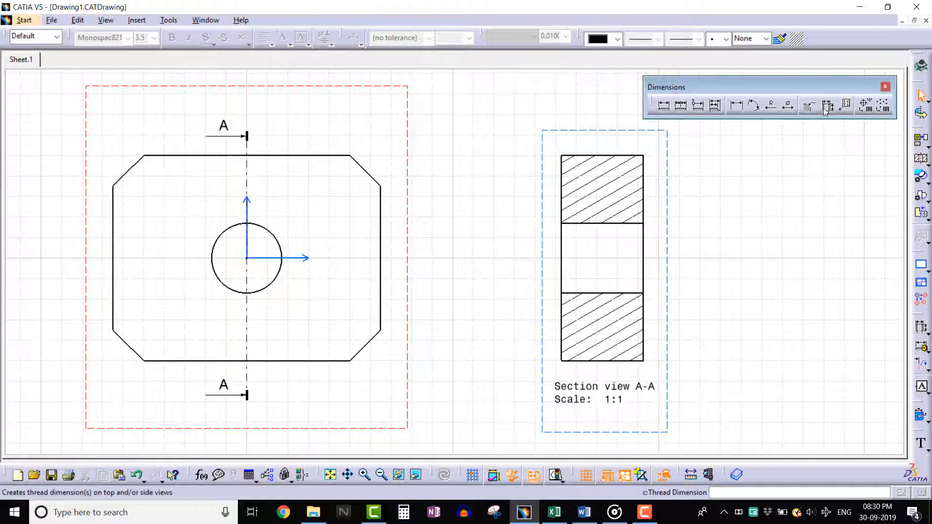
# Step: Try the Thread Dimension command and browse the Insert commands for drawing items
pyautogui.click(826, 104)
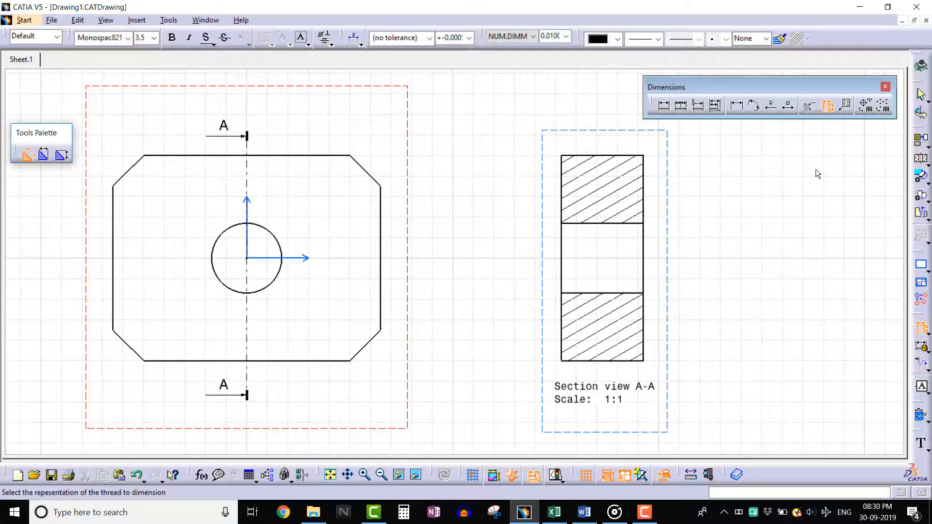
pyautogui.click(825, 106)
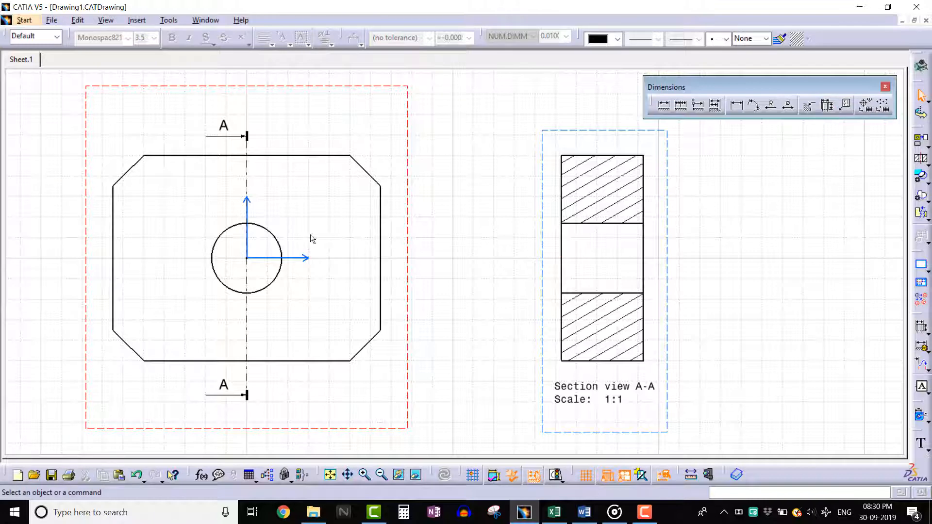
pyautogui.moveTo(132, 22)
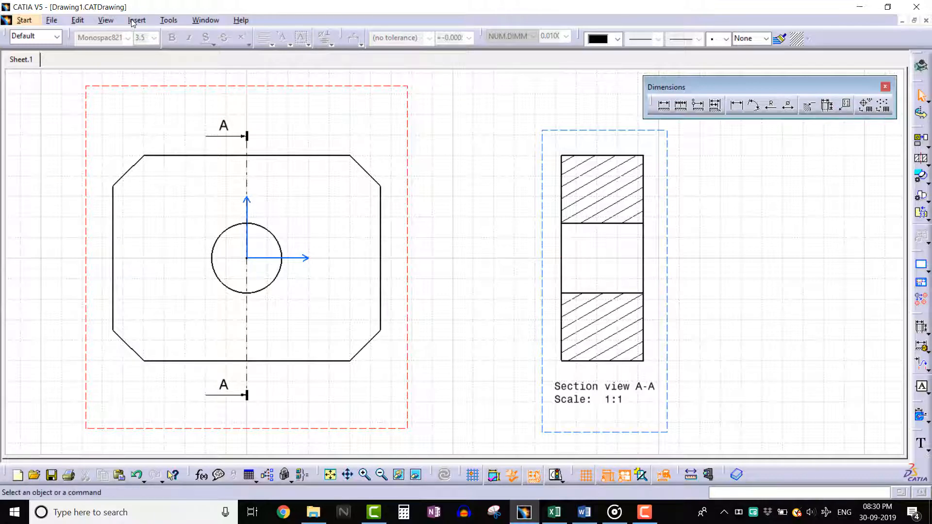
pyautogui.click(137, 19)
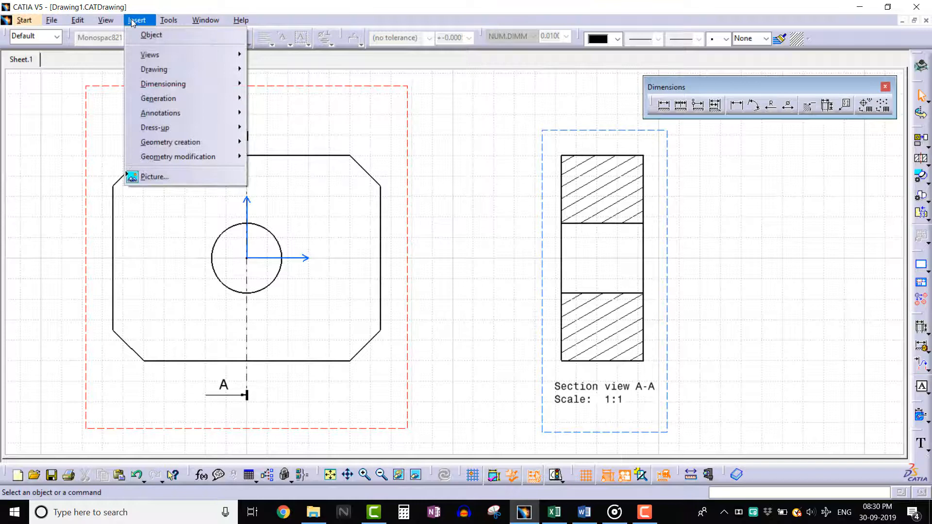
pyautogui.moveTo(163, 84)
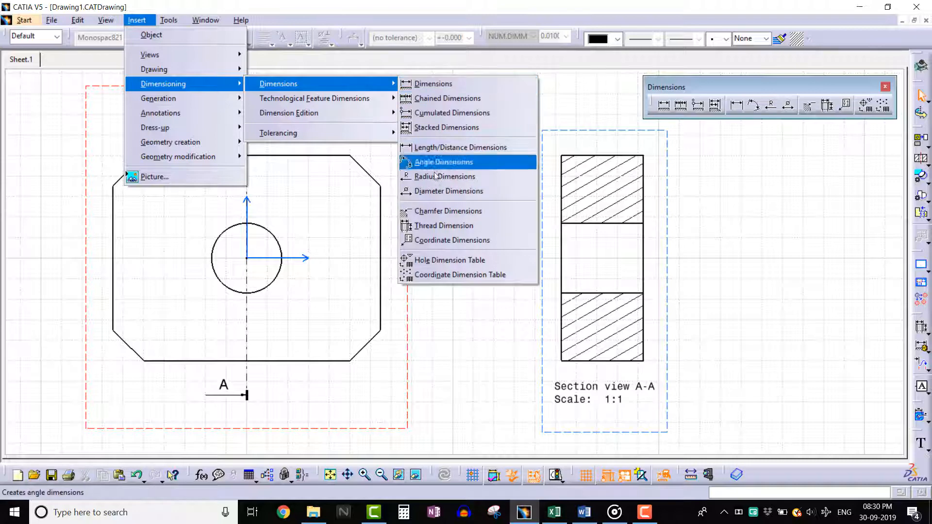
pyautogui.click(443, 225)
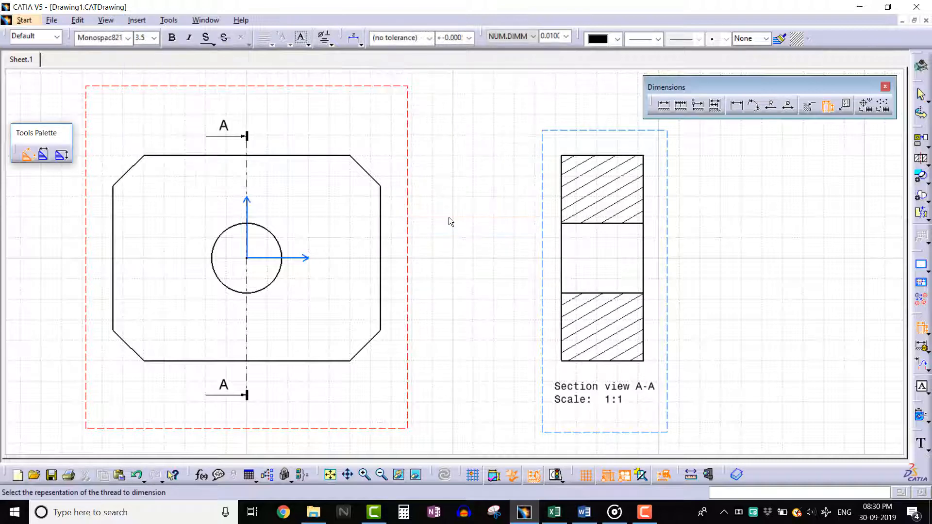
pyautogui.moveTo(272, 237)
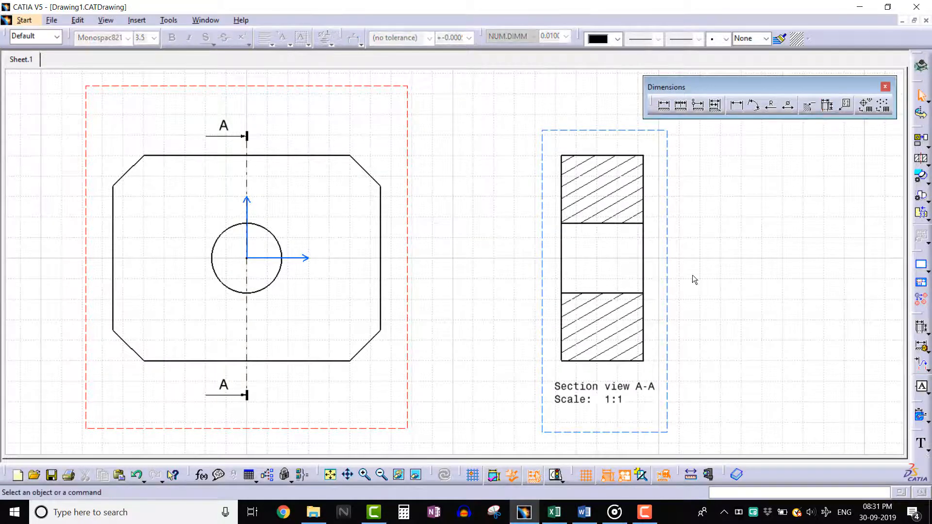
pyautogui.moveTo(417, 256)
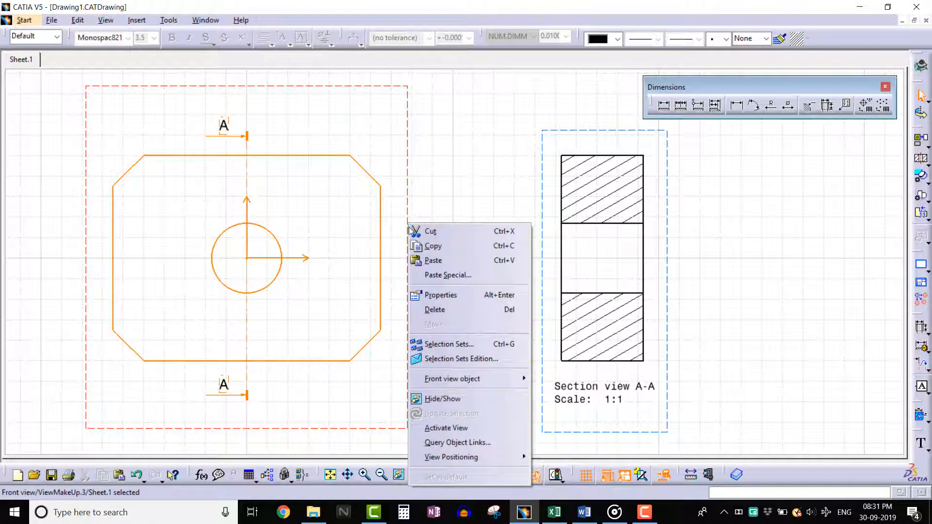
# Step: Enable Thread under Dress-up in the front view's properties so the hole shows its thread
pyautogui.click(441, 295)
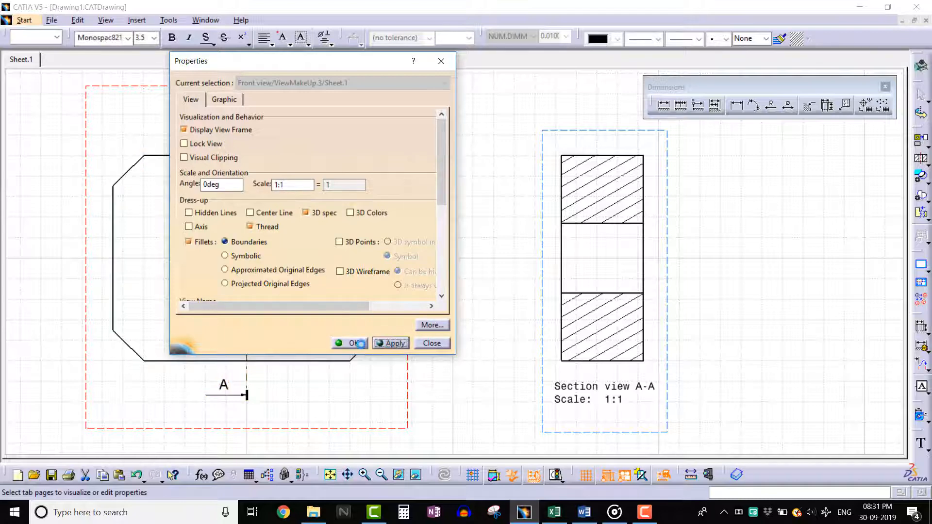
pyautogui.click(431, 344)
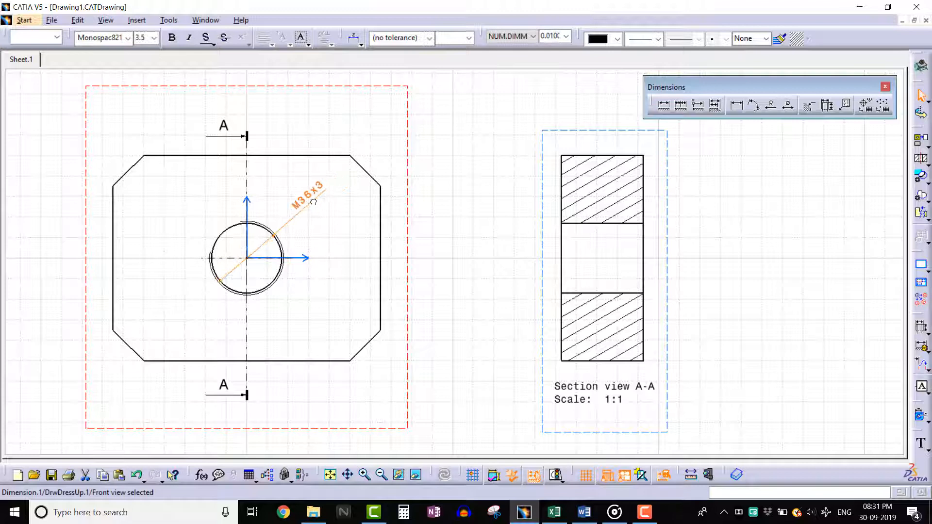
# Step: Place the M36x3 thread dimension on the front view's threaded hole and finish it
pyautogui.click(481, 247)
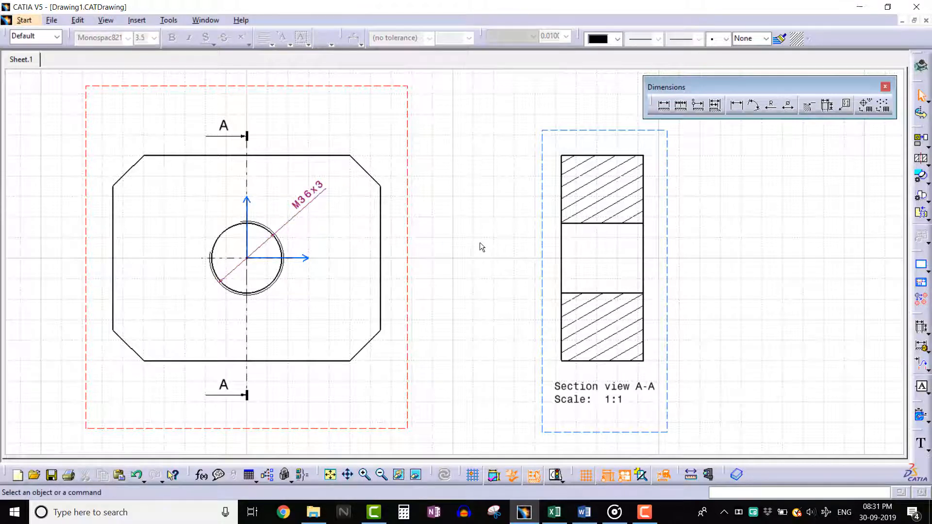
pyautogui.moveTo(487, 247)
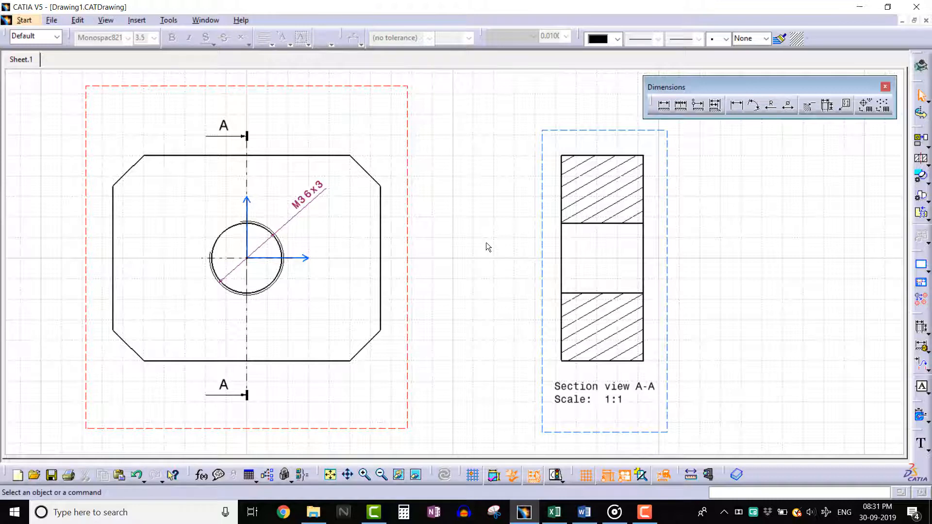
pyautogui.moveTo(491, 248)
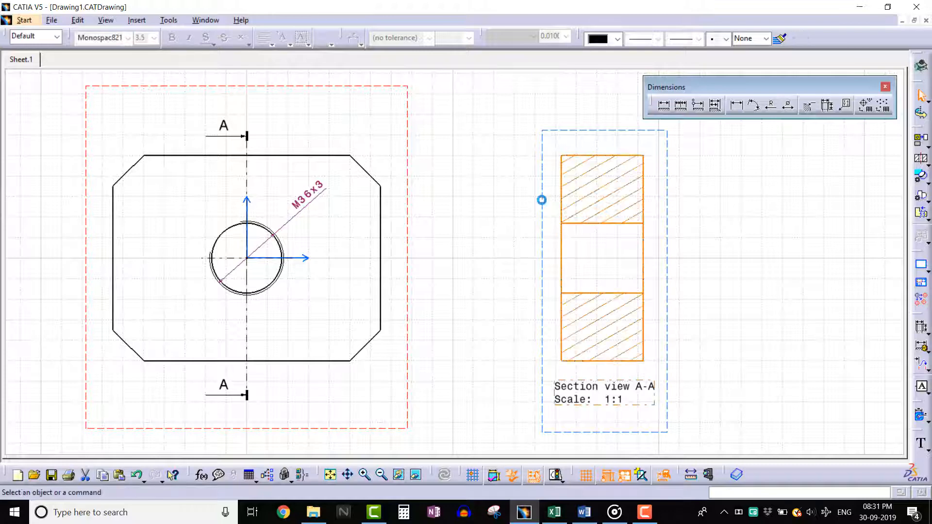
# Step: Enable Thread in section view A-A's properties, then start the Thread Dimension command
pyautogui.rightClick(600, 258)
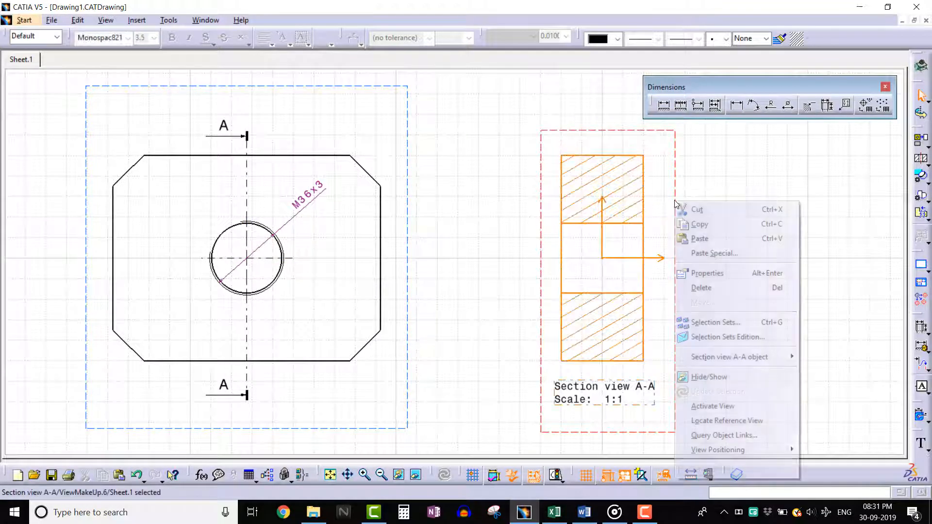
pyautogui.click(707, 272)
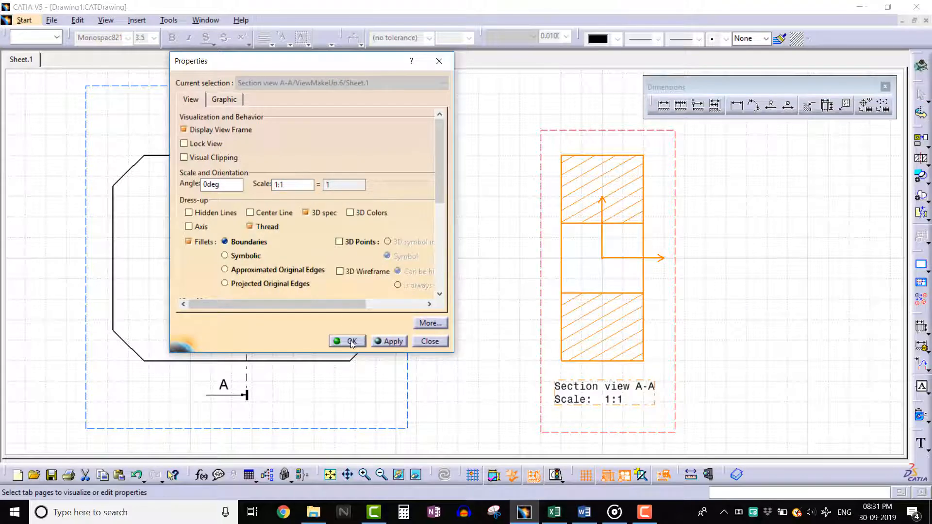
pyautogui.click(348, 341)
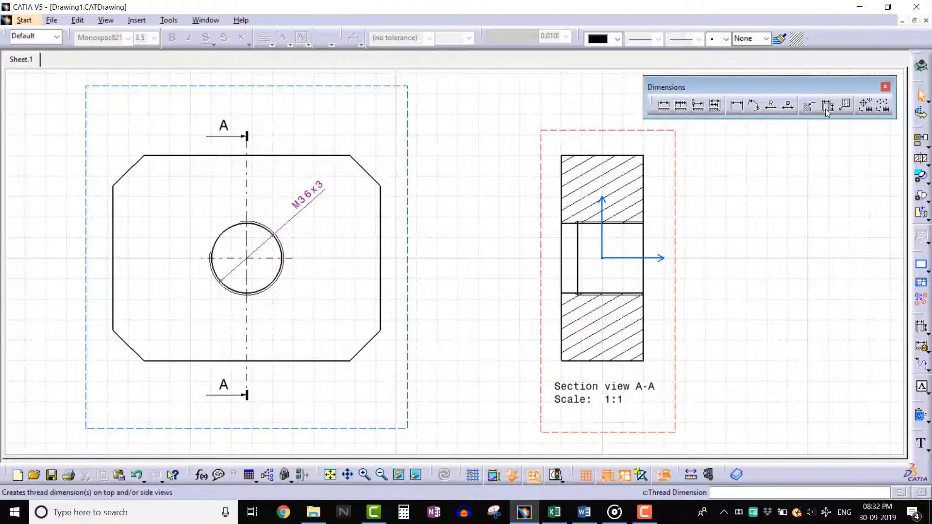
pyautogui.click(827, 105)
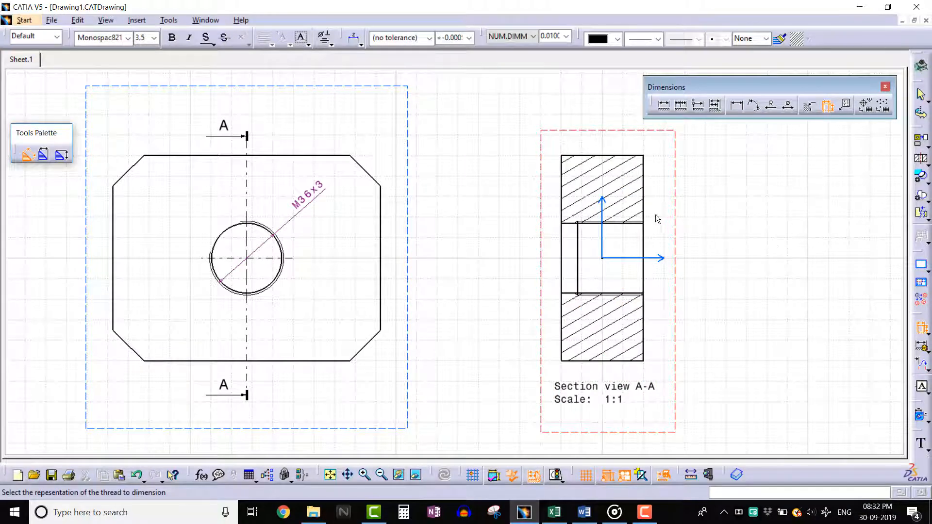